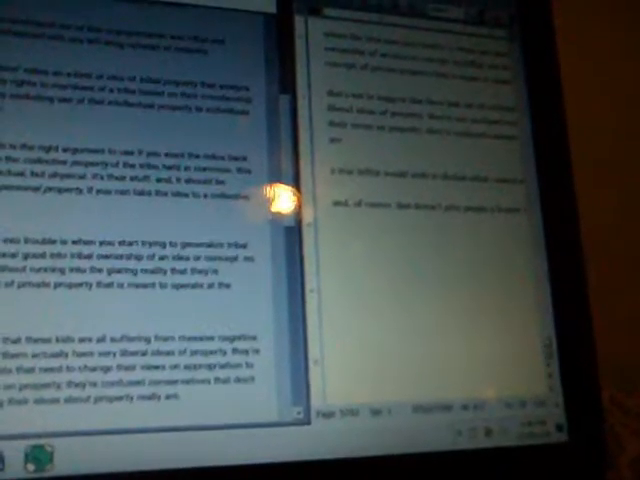
scroll(down, 3)
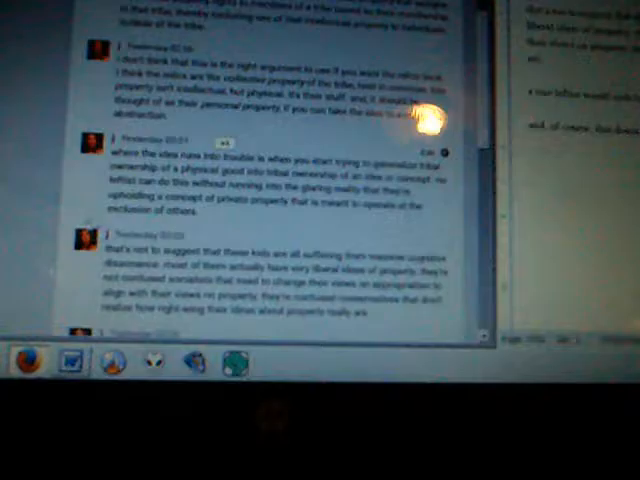
scroll(down, 3)
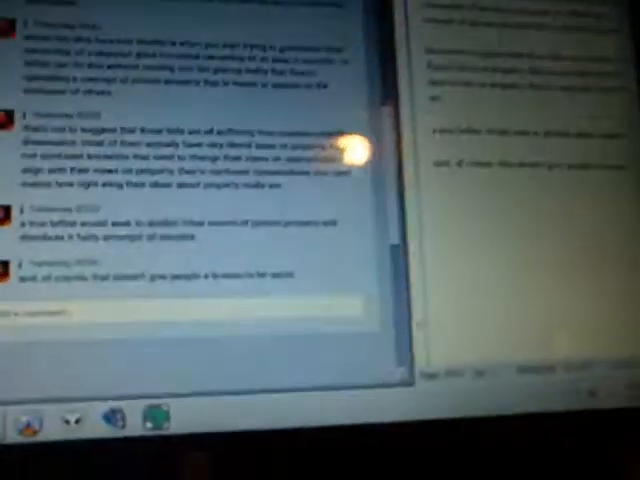
scroll(down, 3)
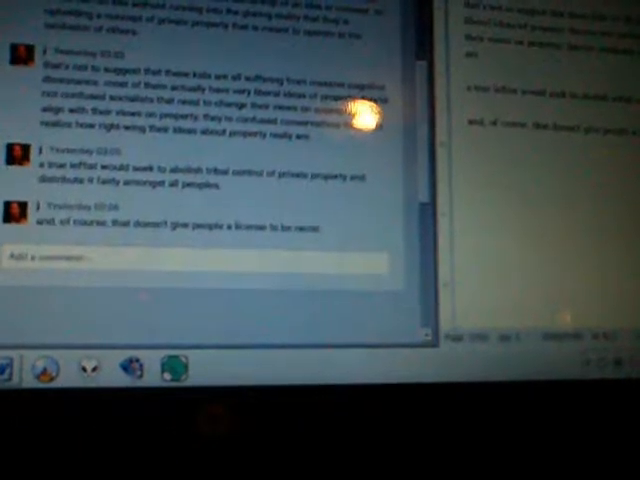